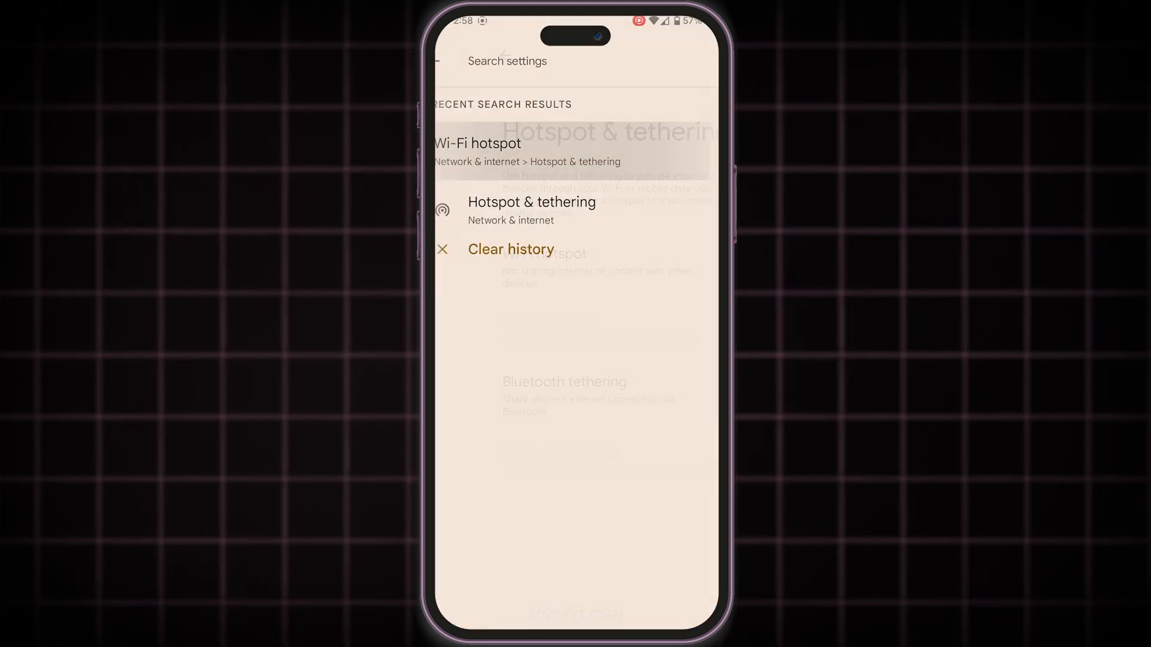
# - Go to the Wi-Fi hotspot settings from the Android Settings search results
pyautogui.click(478, 143)
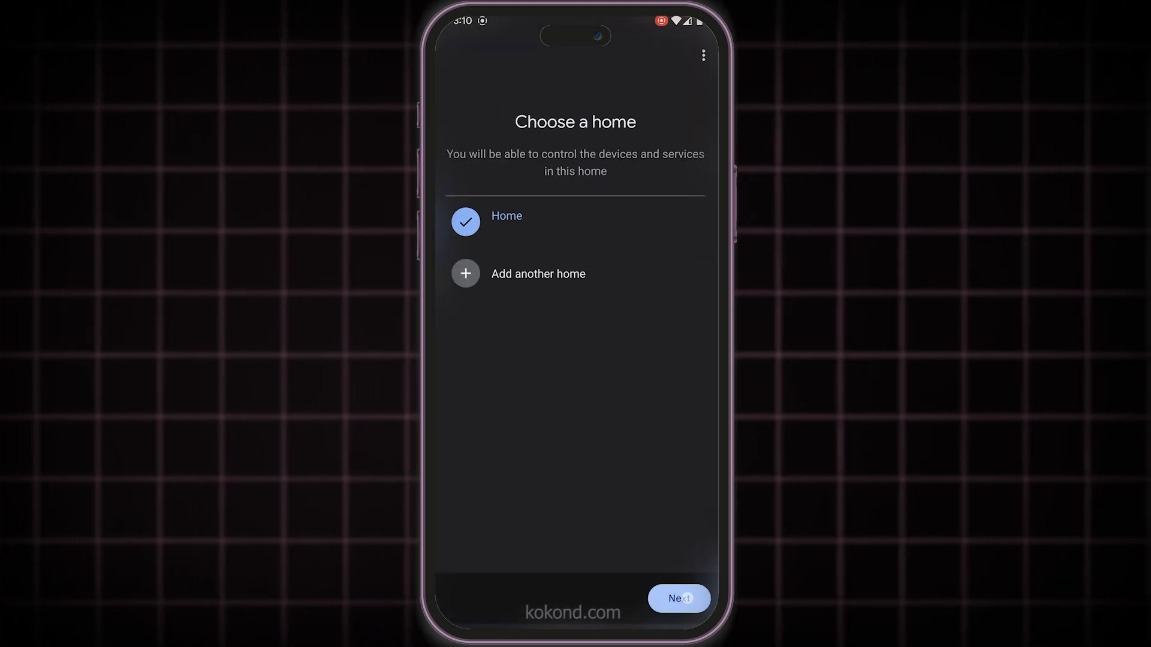
# - Choose Home, pick the Google Home Mini, place it in the Bedroom and edit its unique name
pyautogui.click(677, 598)
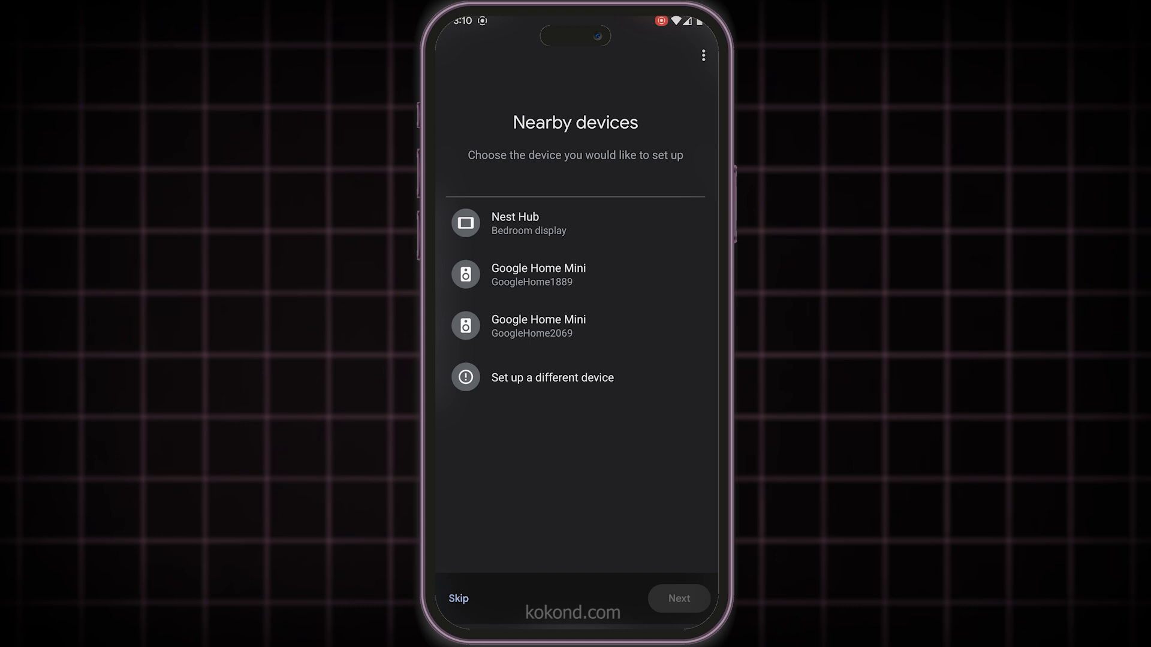
pyautogui.click(537, 268)
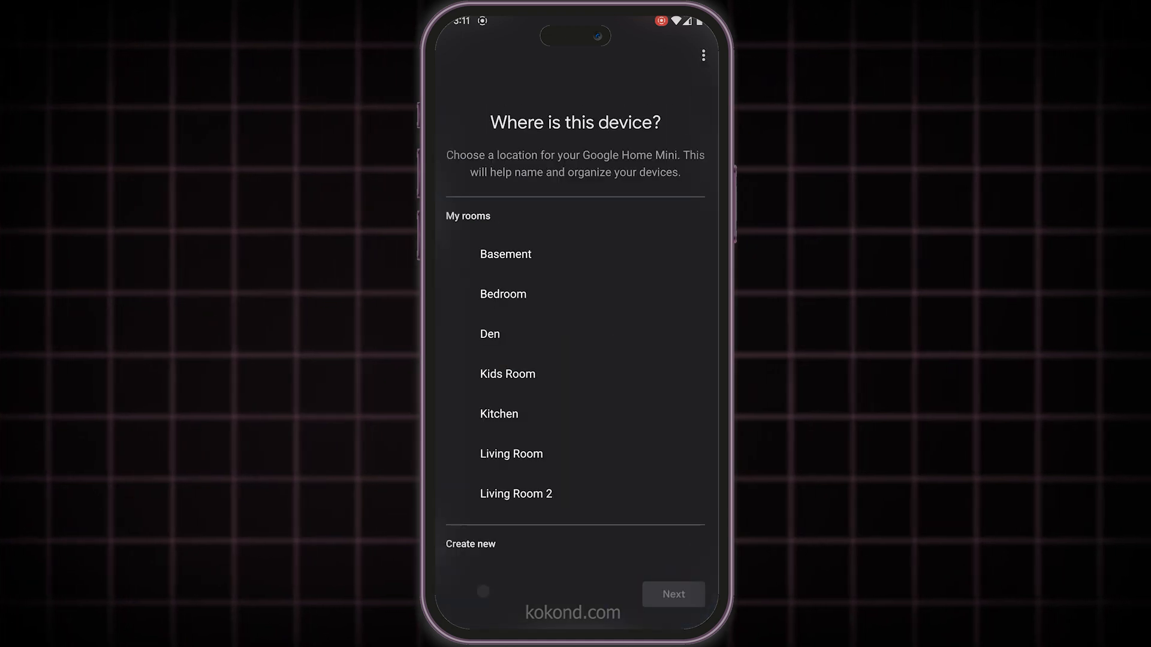
pyautogui.click(502, 293)
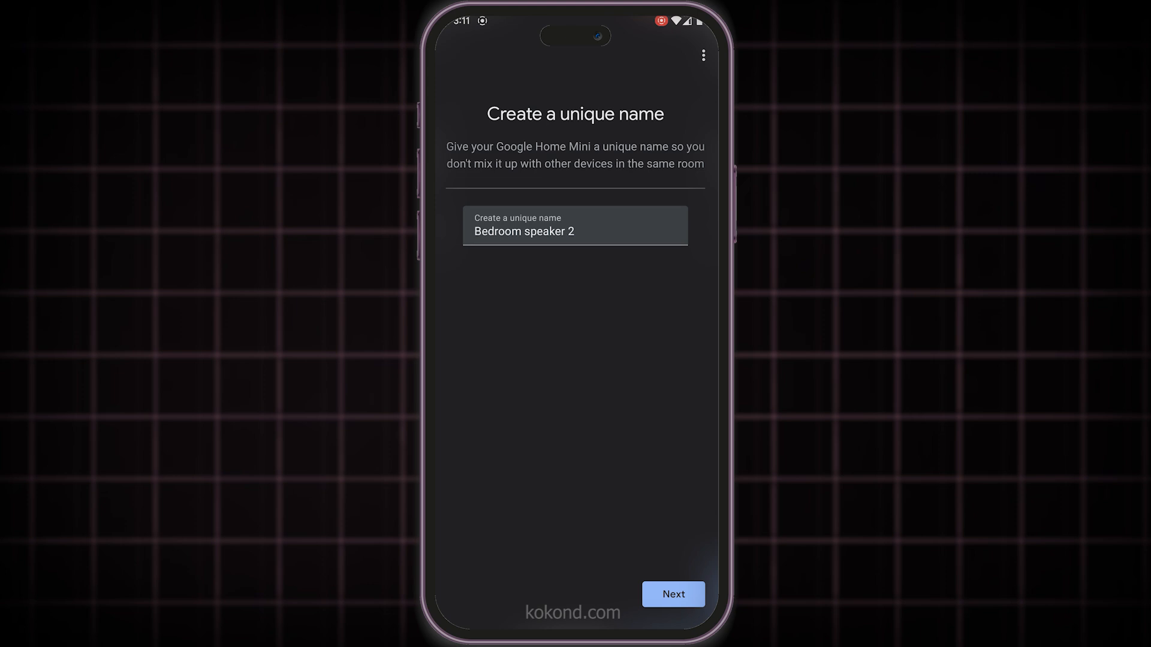
pyautogui.click(672, 594)
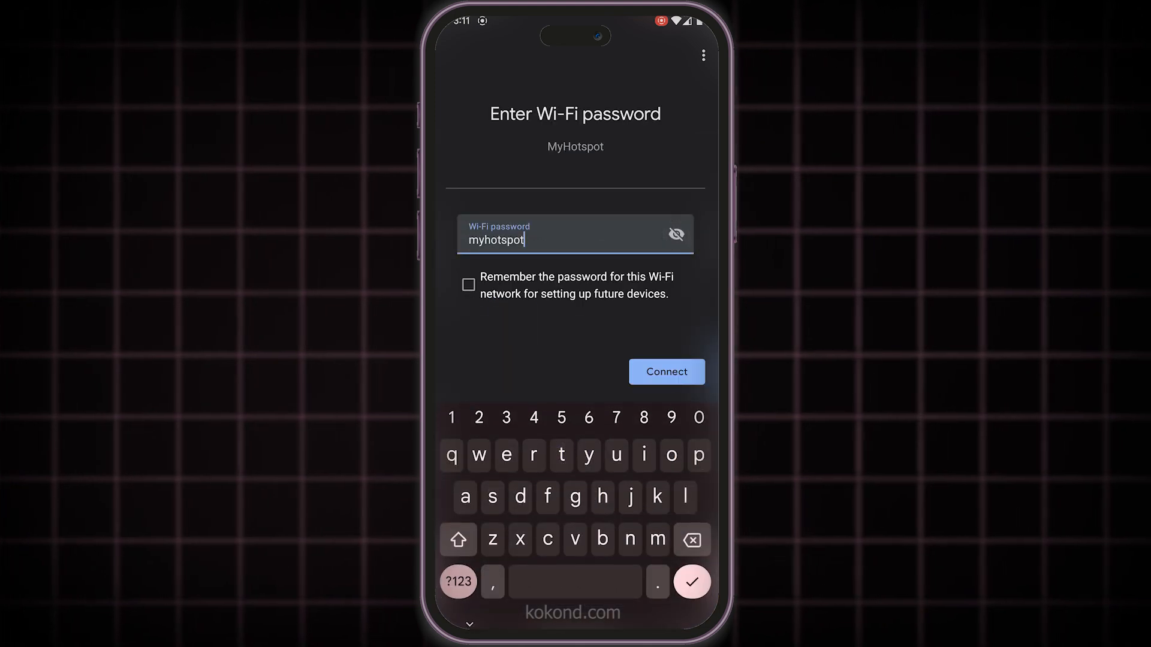
# - Connect the speaker to MyHotspot, keep previous preferences, and finish setup with Mini Speaker 3 ready
pyautogui.click(665, 372)
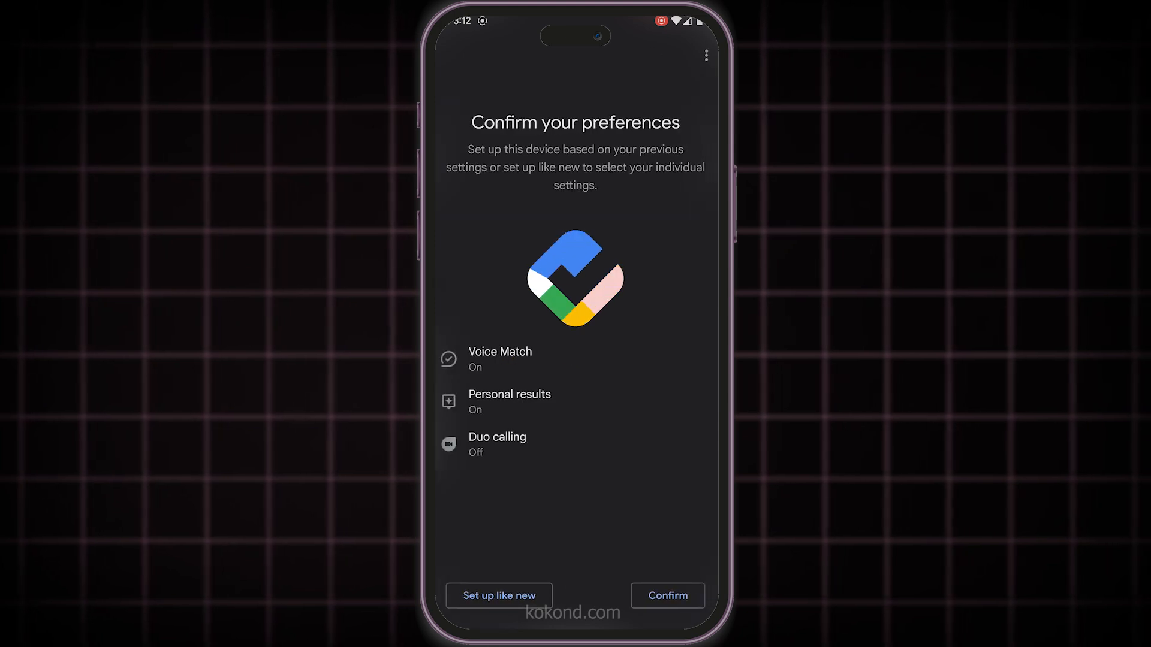
pyautogui.click(666, 596)
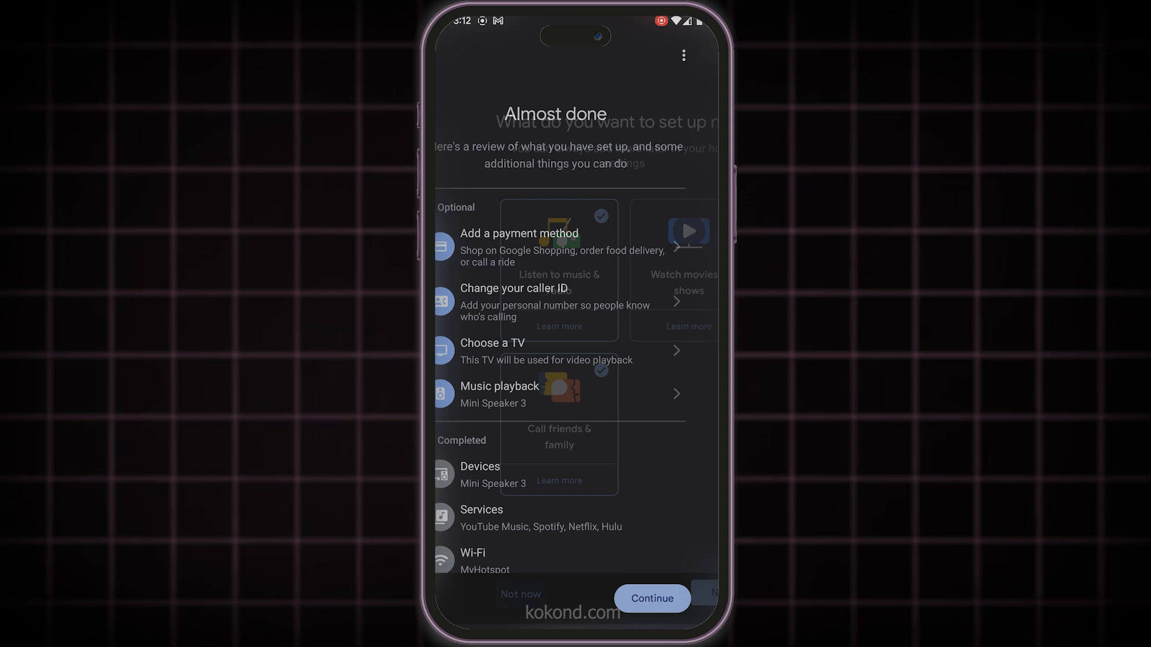
pyautogui.click(651, 598)
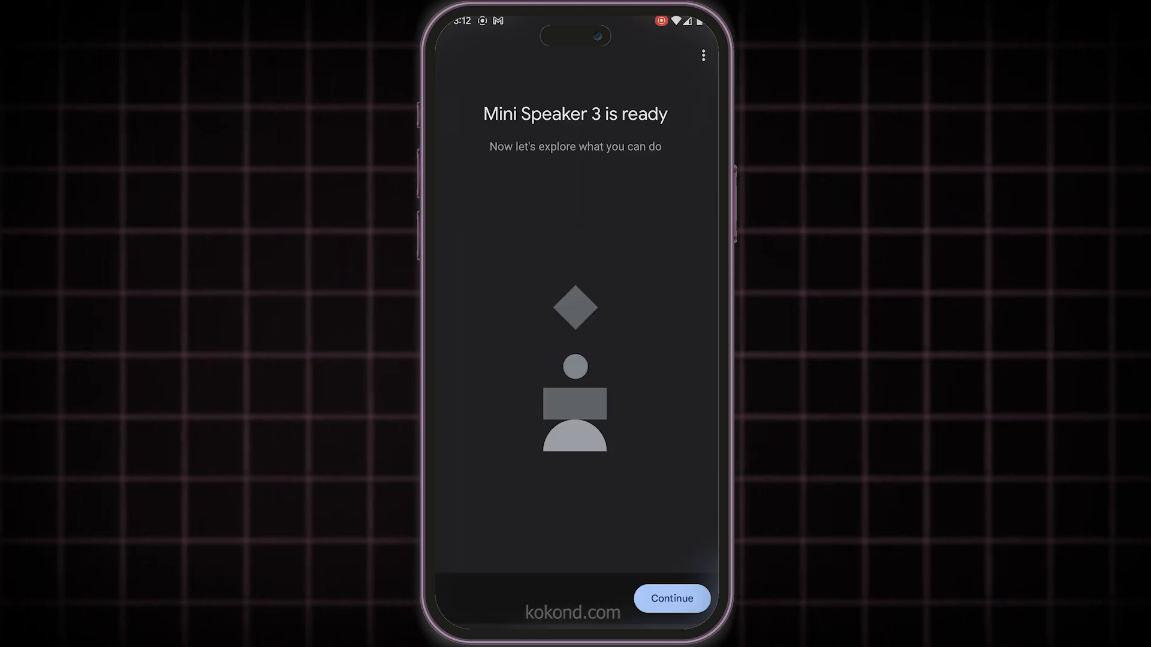
pyautogui.click(670, 598)
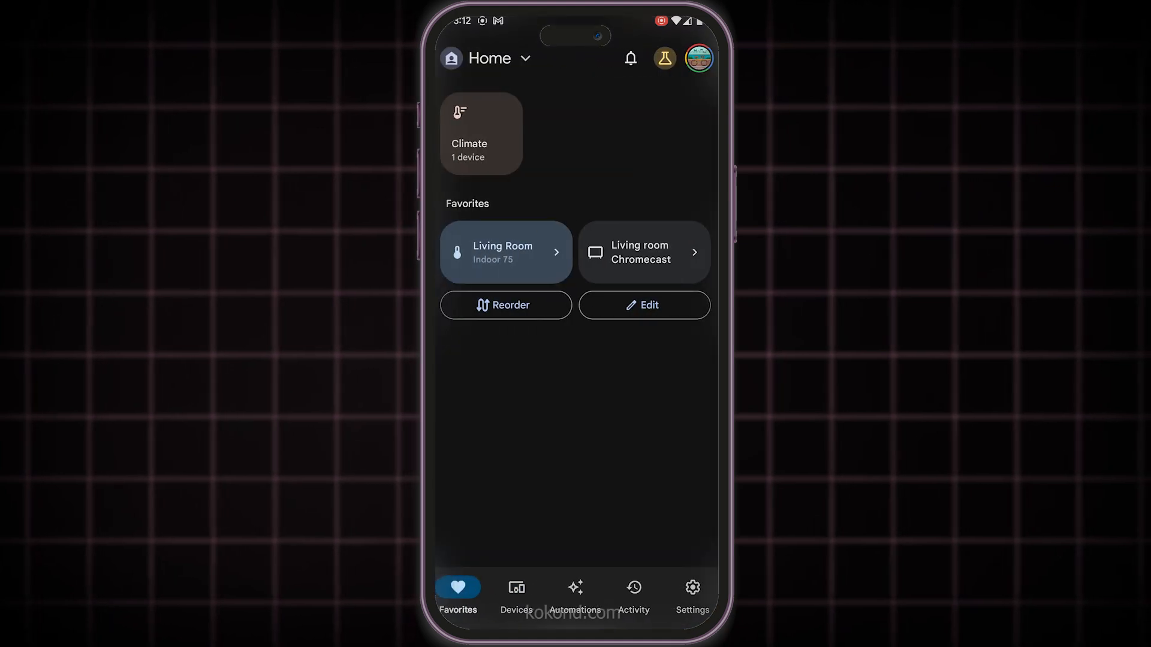
# - Show the Devices list, where Mini Speaker 3 appears under Bedroom
pyautogui.click(516, 591)
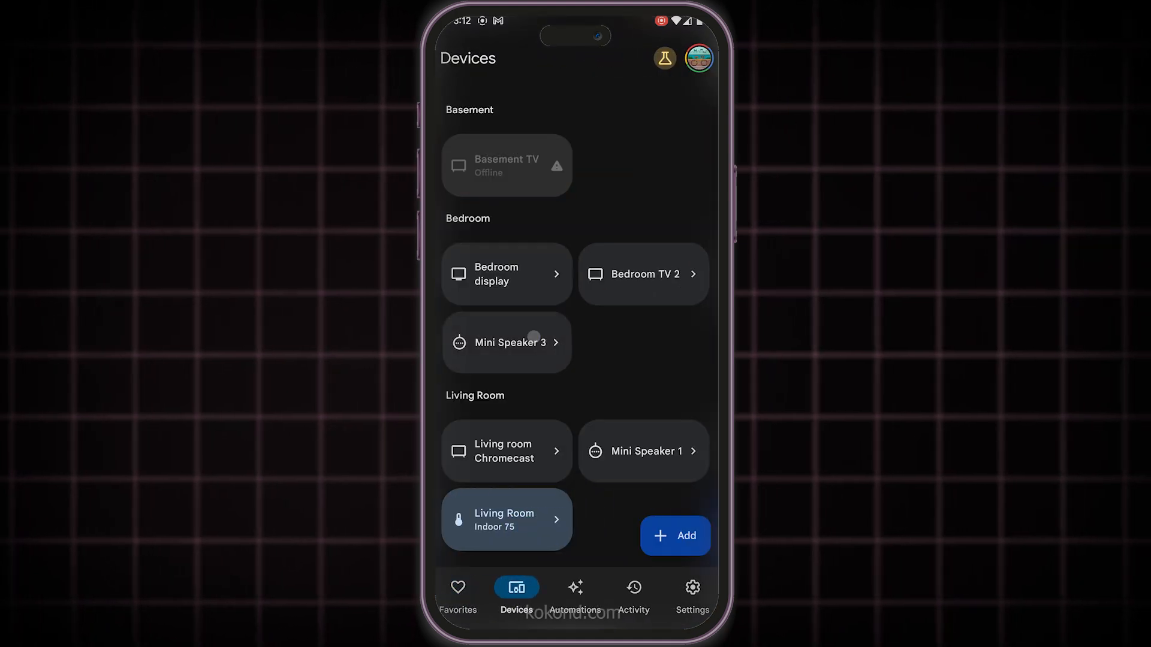